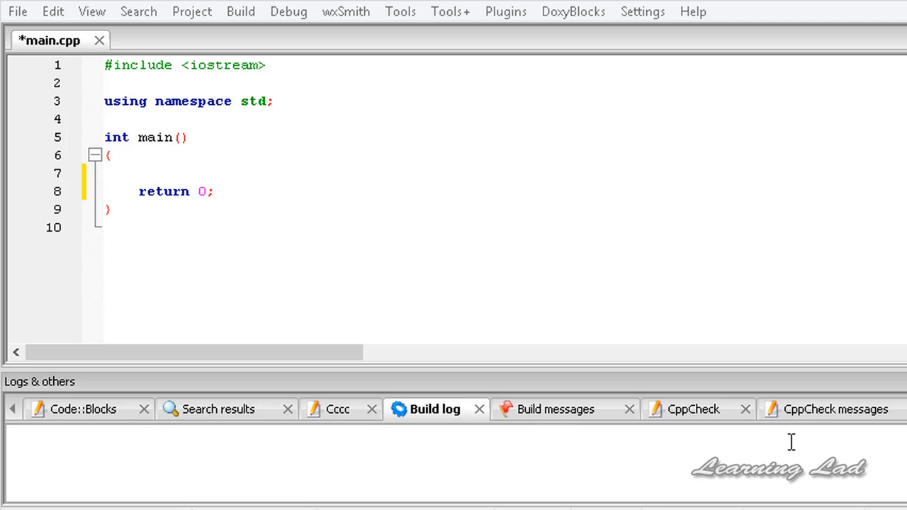
Step: Add a new line in main holding a cout << ""; statement skeleton
click(138, 172)
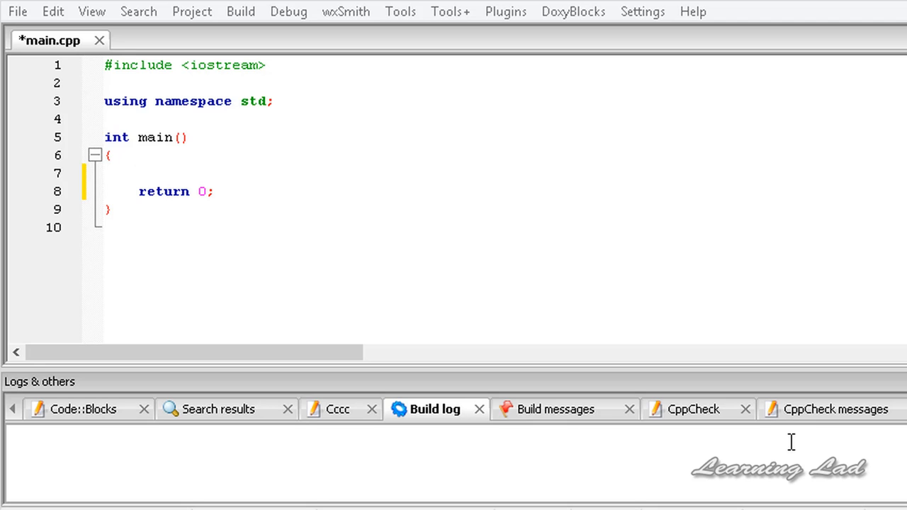
click(138, 172)
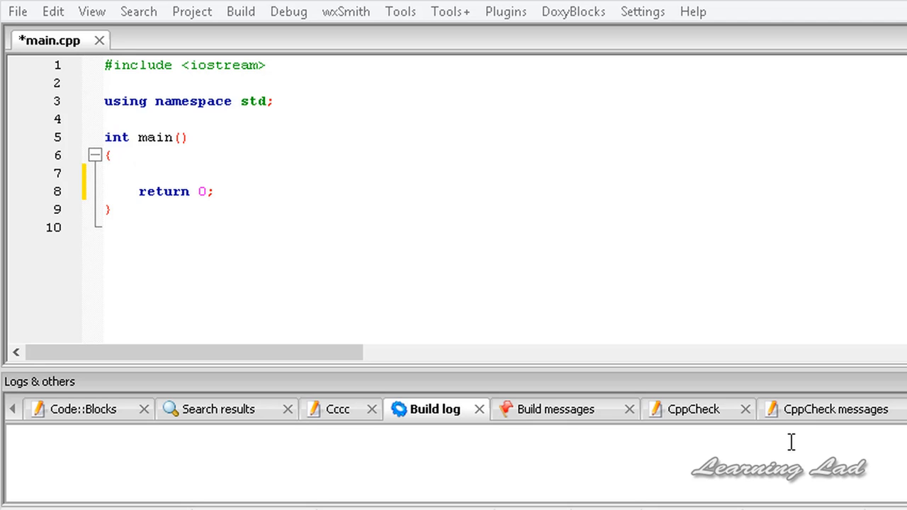
click(139, 172)
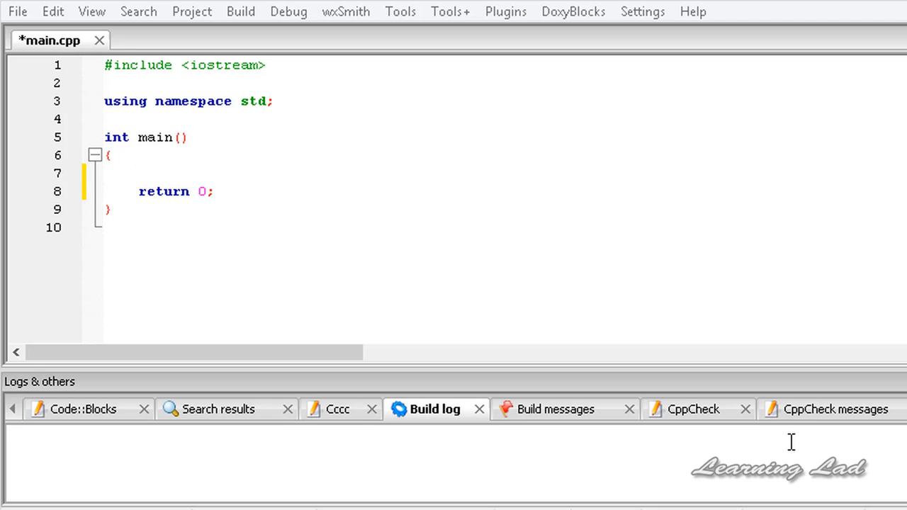
click(138, 172)
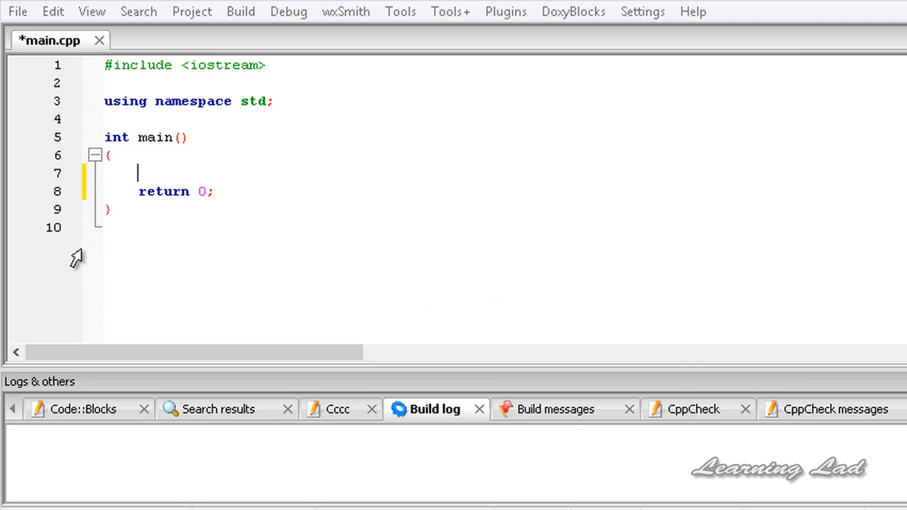
key(enter)
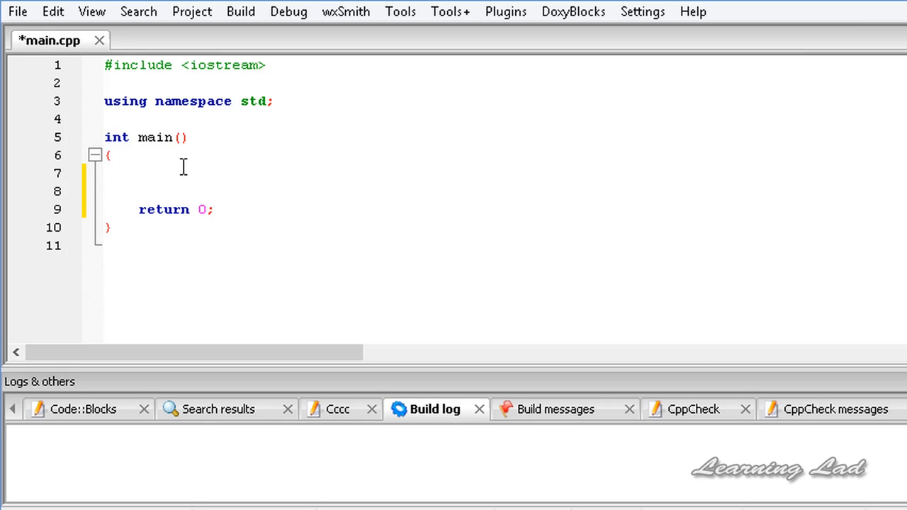
text(cout)
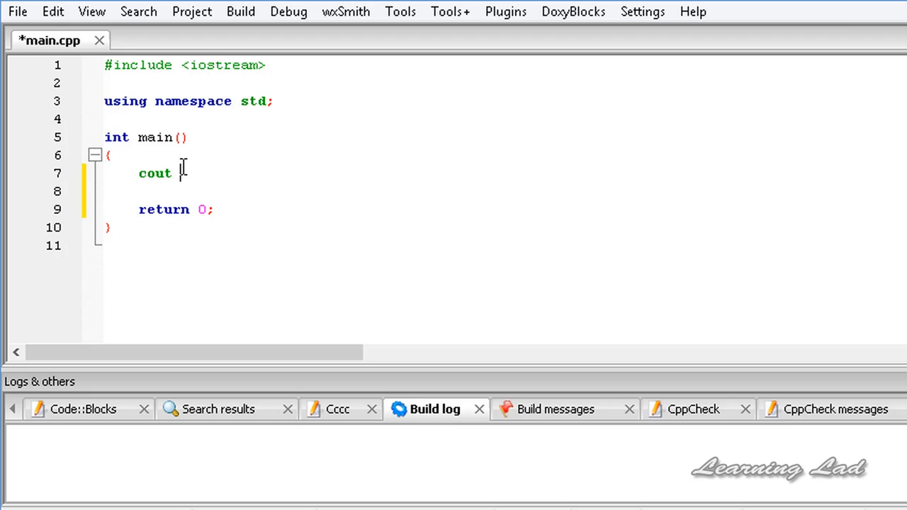
mouse_move(275, 108)
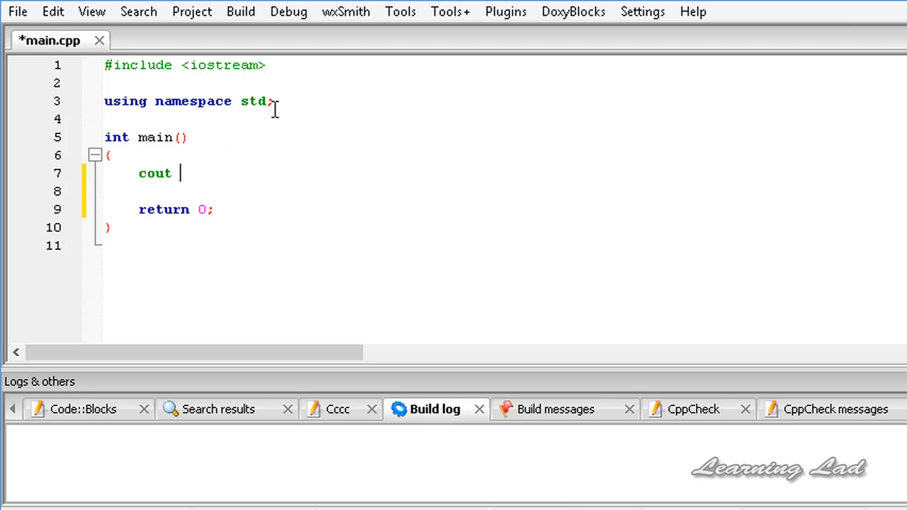
text(<<)
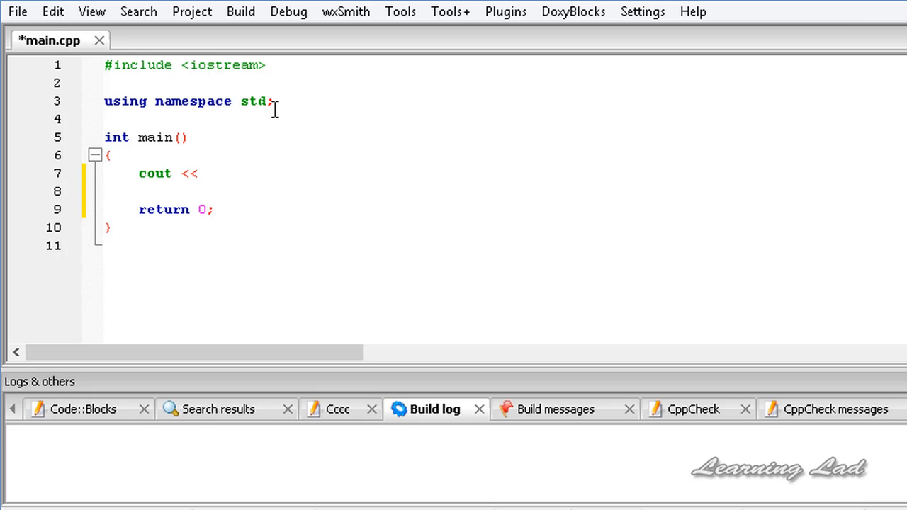
text("")
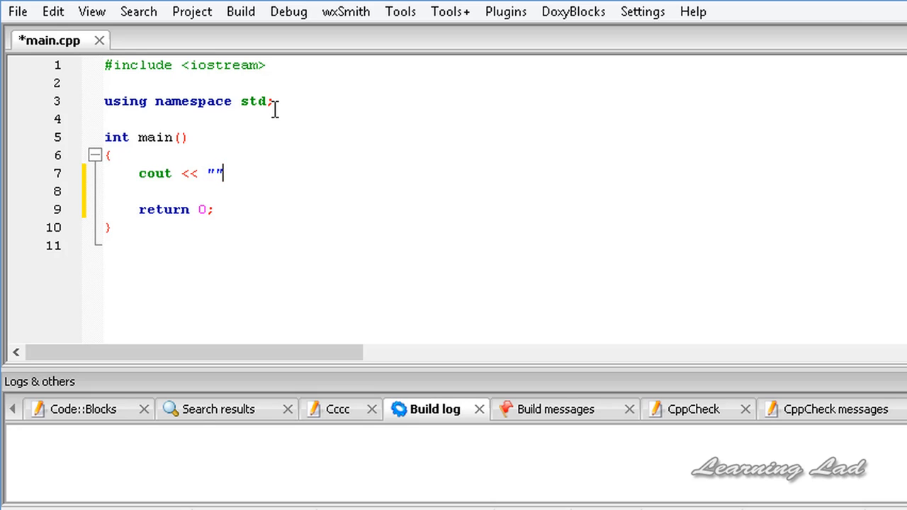
text(;)
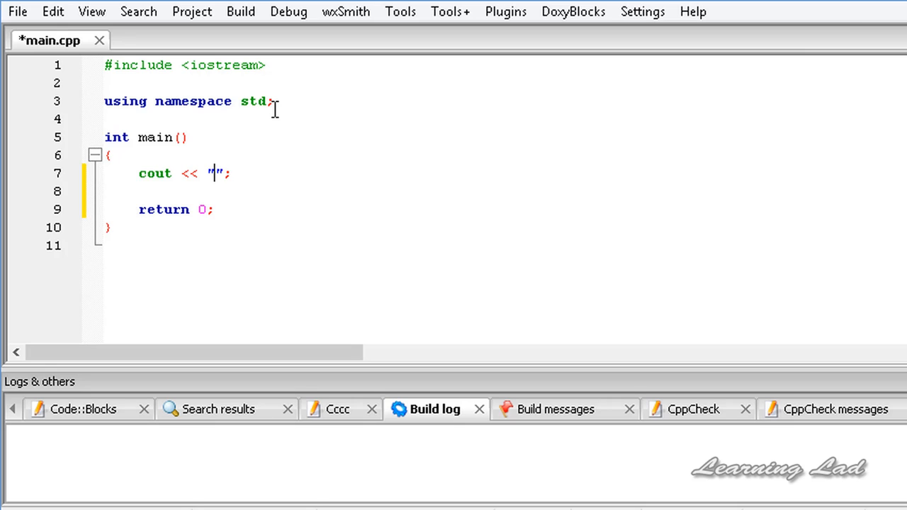
Step: Fill in "hi this is printed using cout" << endl, then highlight cout and std
text(hi)
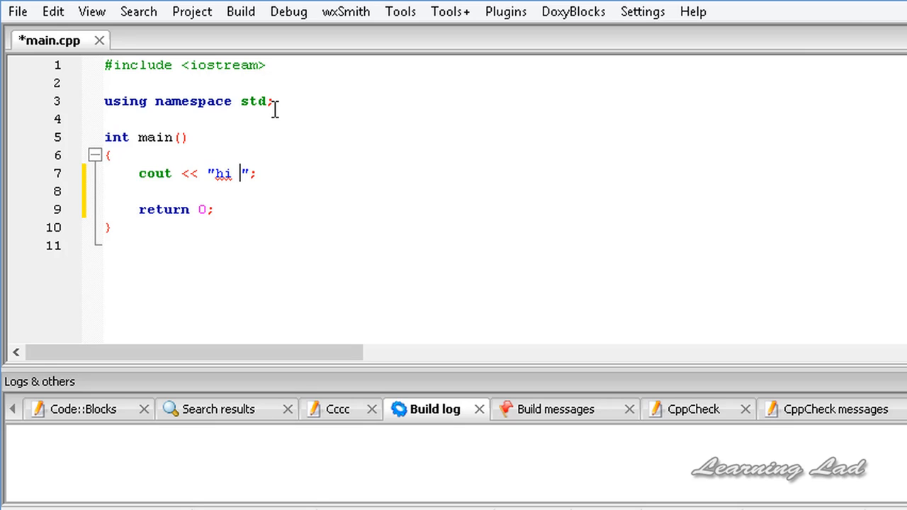
text(this is)
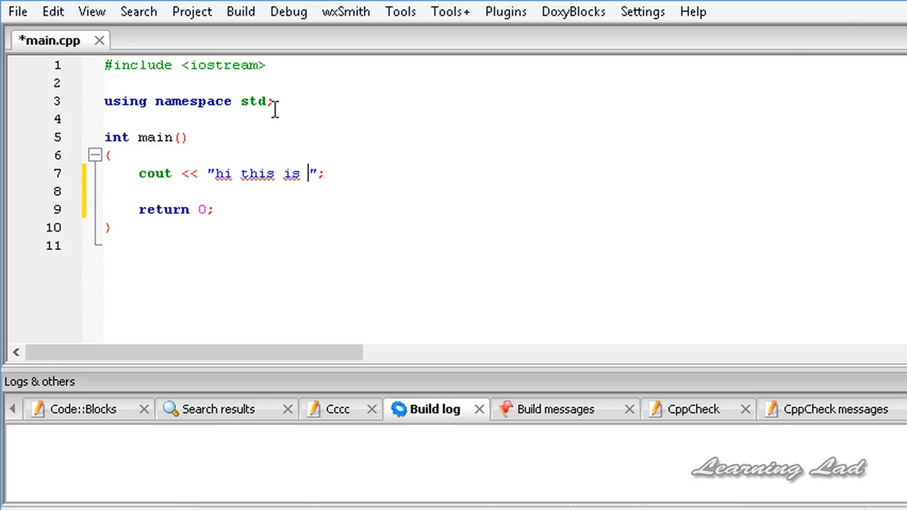
text(printed)
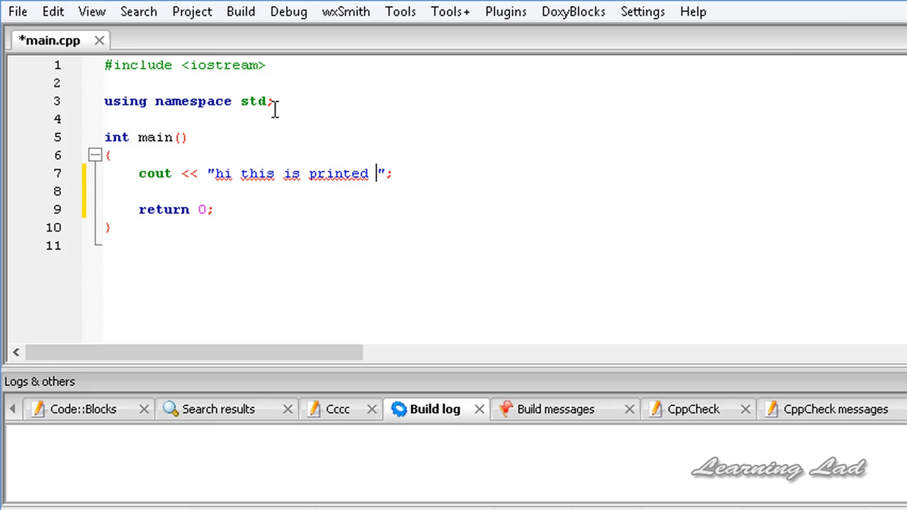
text(using co)
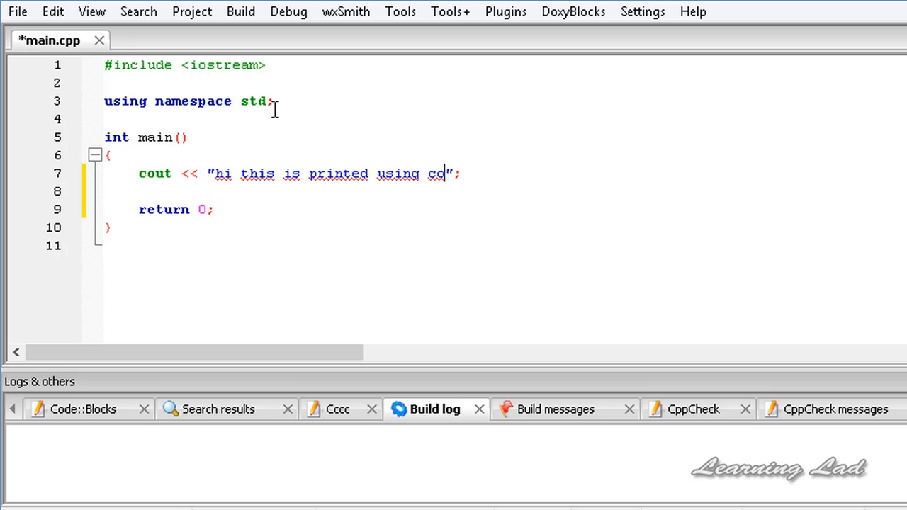
text(ut)
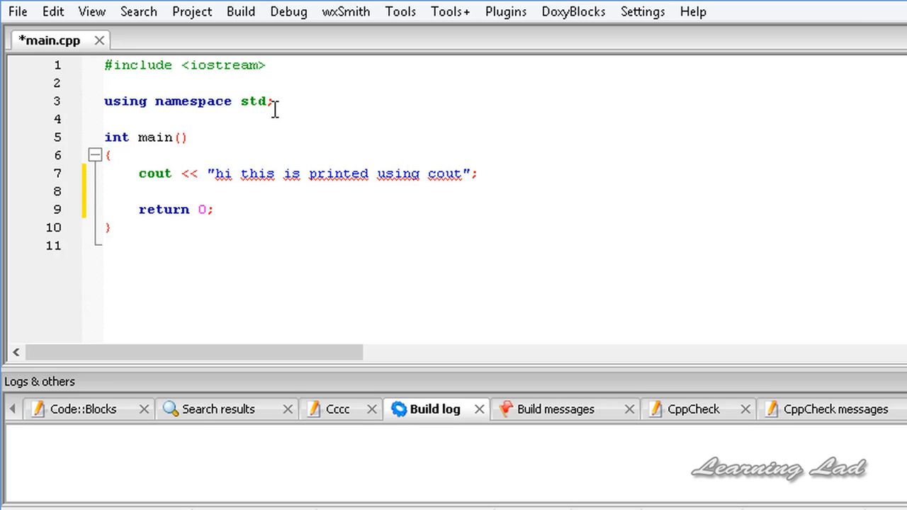
text(<<)
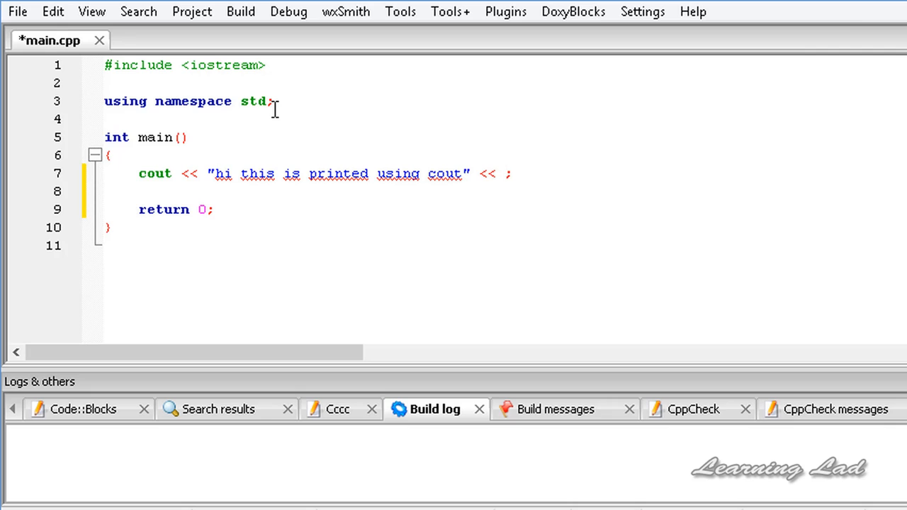
text(endl)
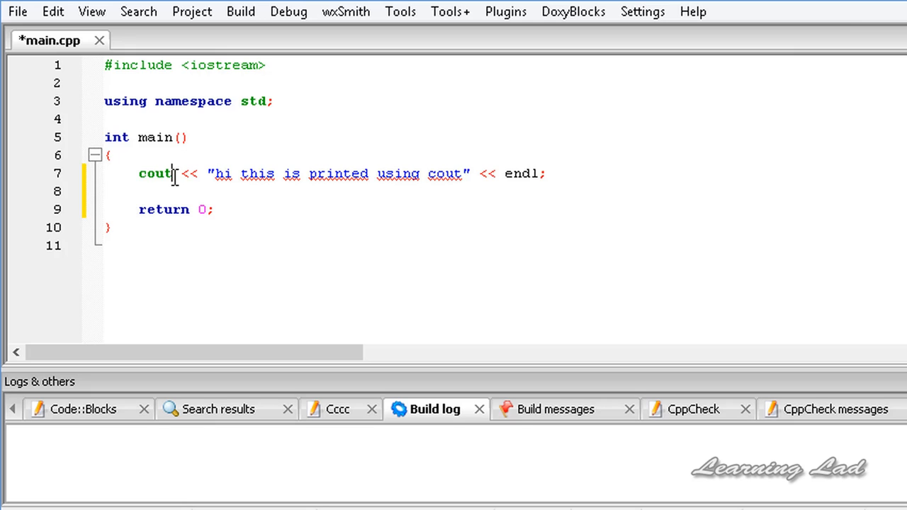
double_click(521, 173)
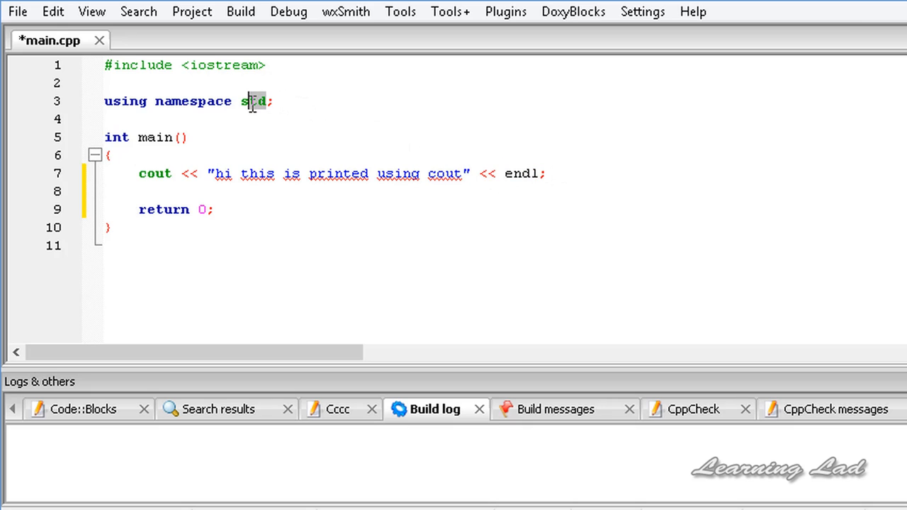
double_click(254, 101)
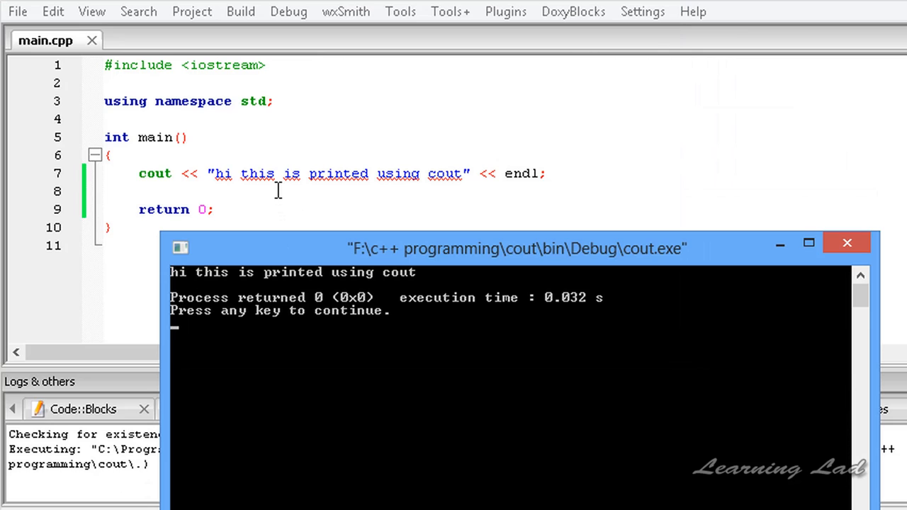
mouse_move(238, 164)
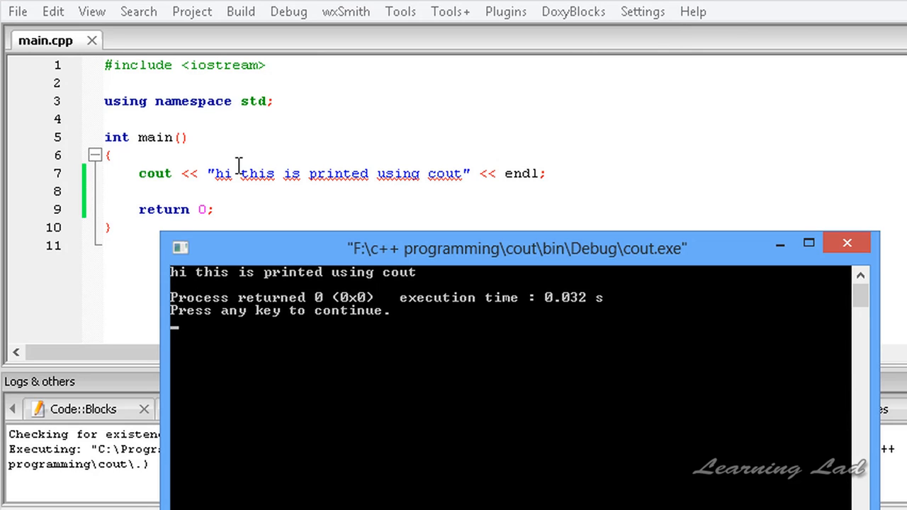
mouse_move(230, 283)
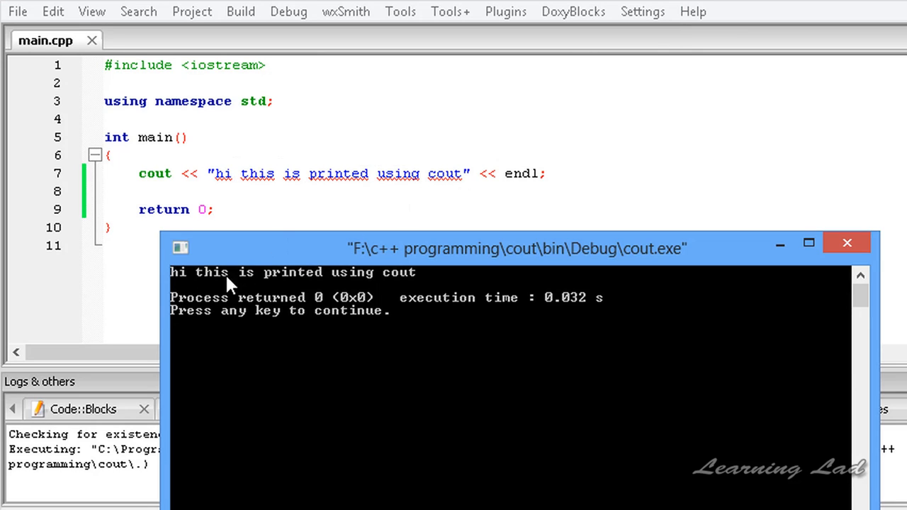
Step: Move the console output window aside, then close it
drag(517, 249, 468, 235)
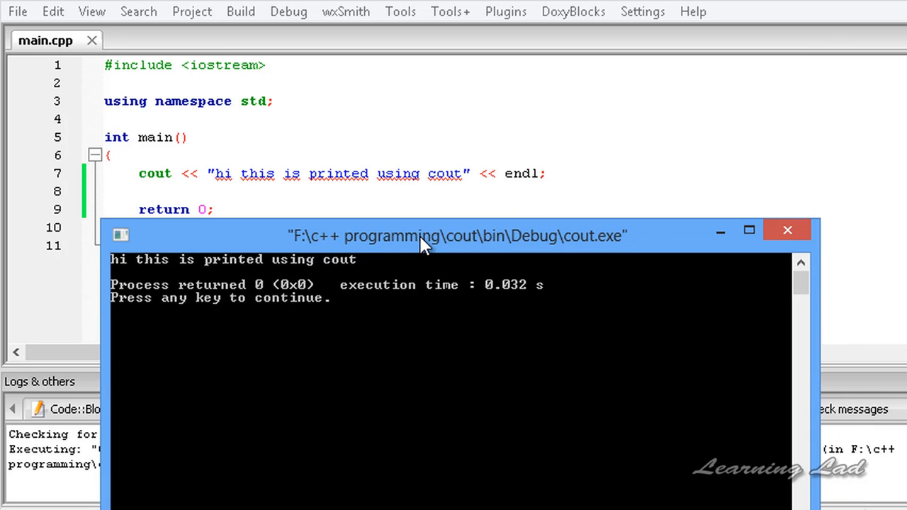
mouse_move(786, 246)
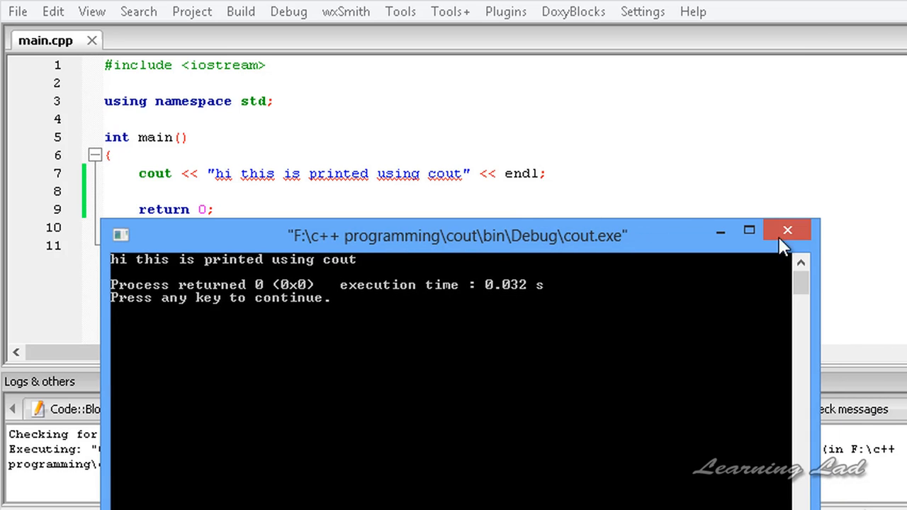
click(787, 229)
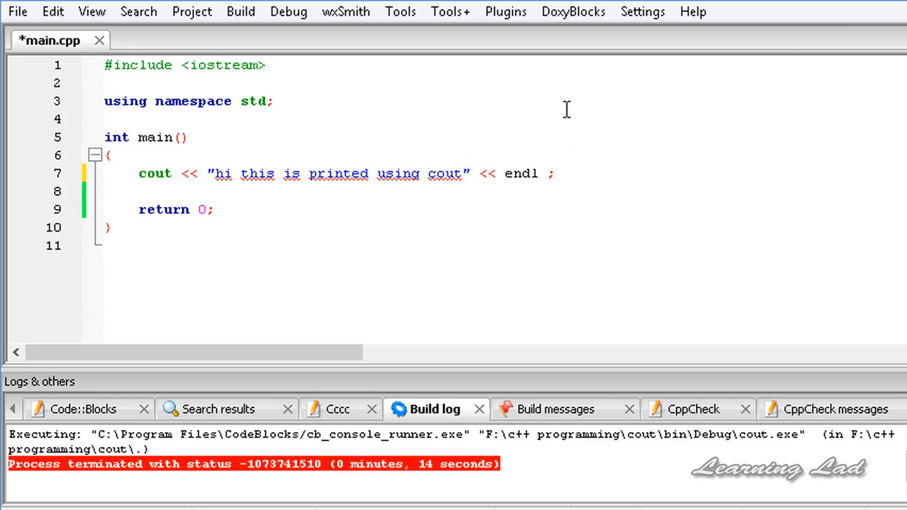
Step: Append << "cout is awesomwe" after endl on line 7 and save
text(<<)
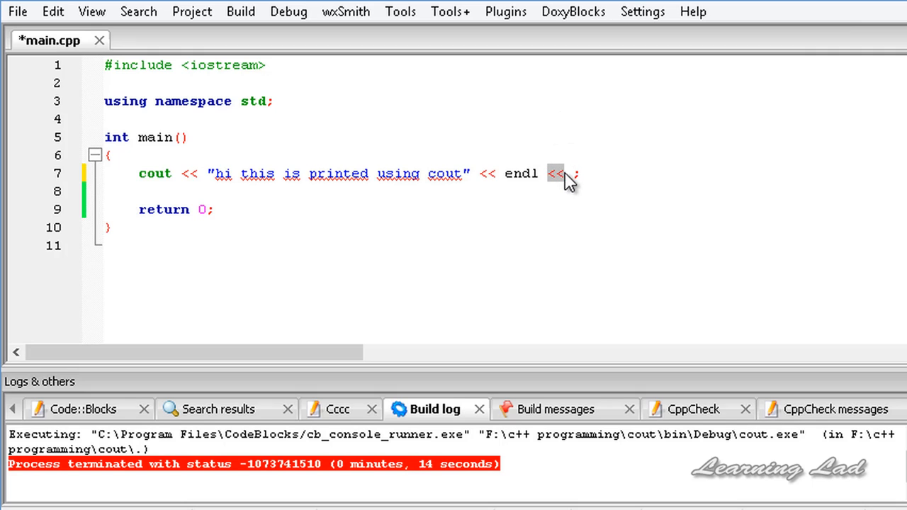
text("")
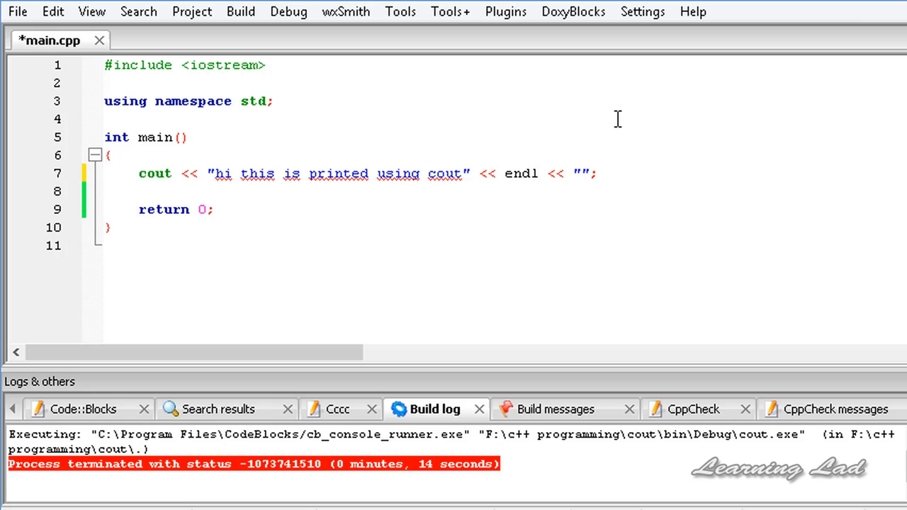
text(cout is)
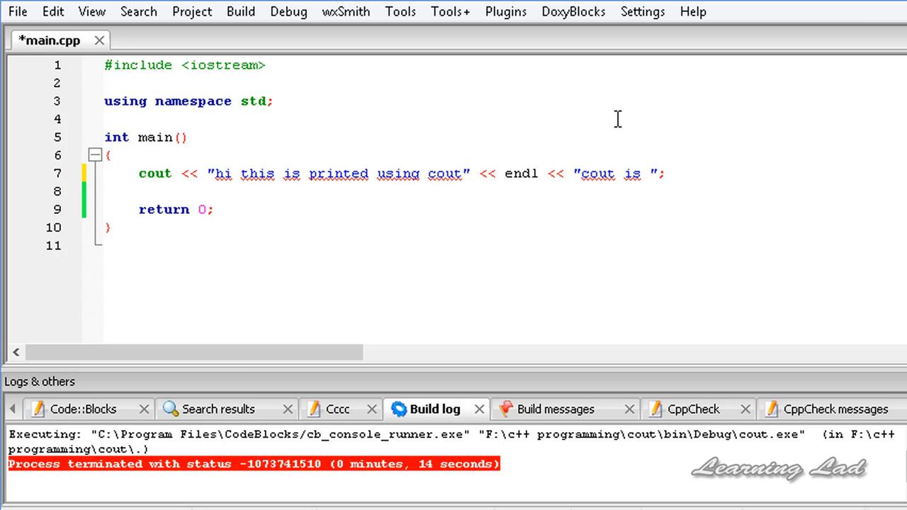
text(awesomwe)
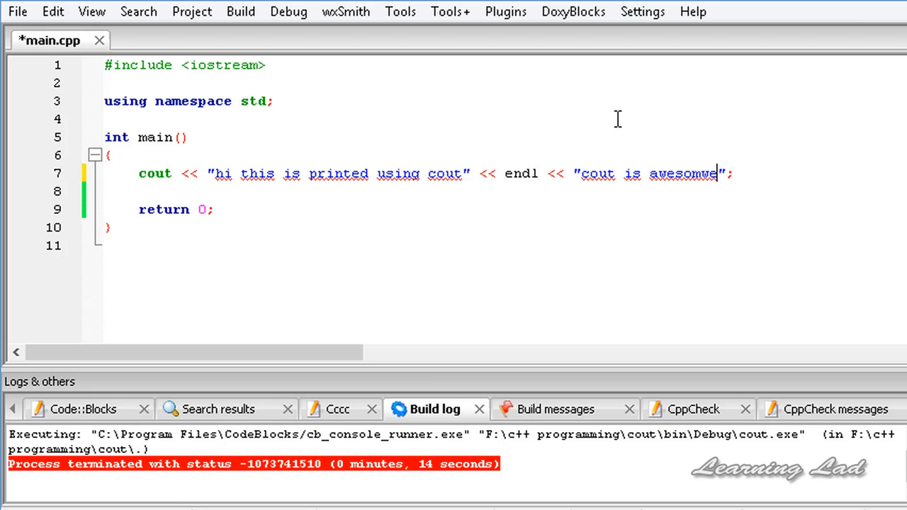
key(ctrl+s)
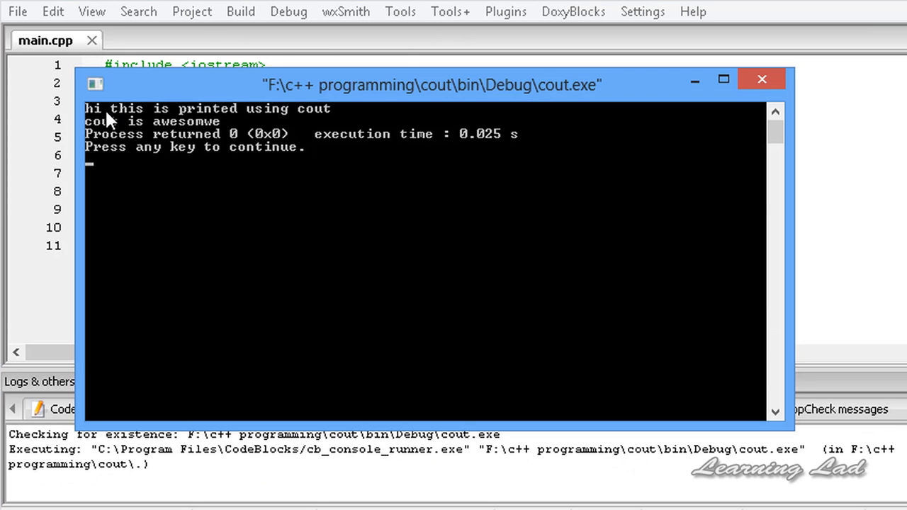
mouse_move(227, 119)
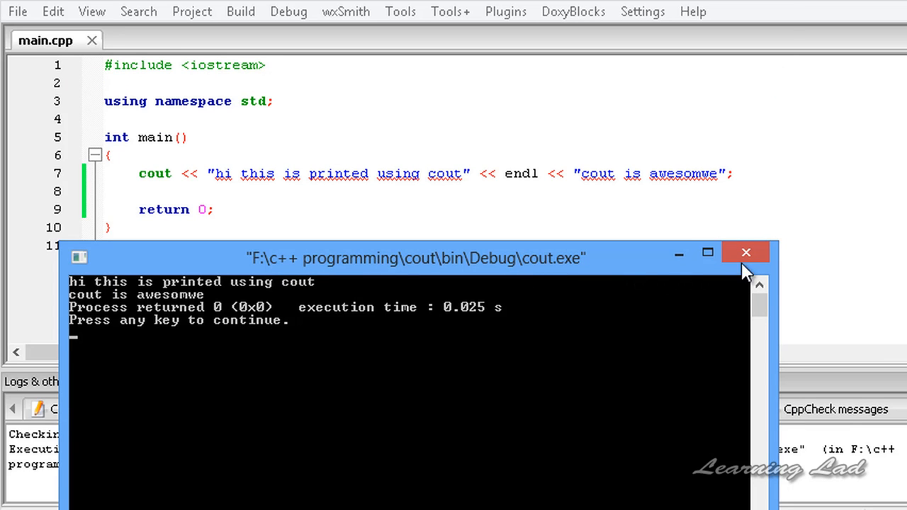
Step: Close the cout.exe console, then select and deselect the first string on line 7
click(745, 252)
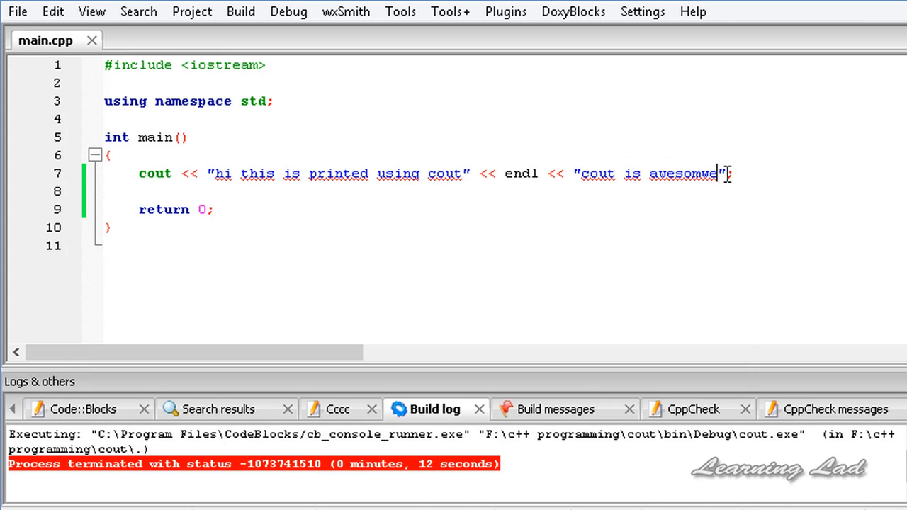
click(462, 174)
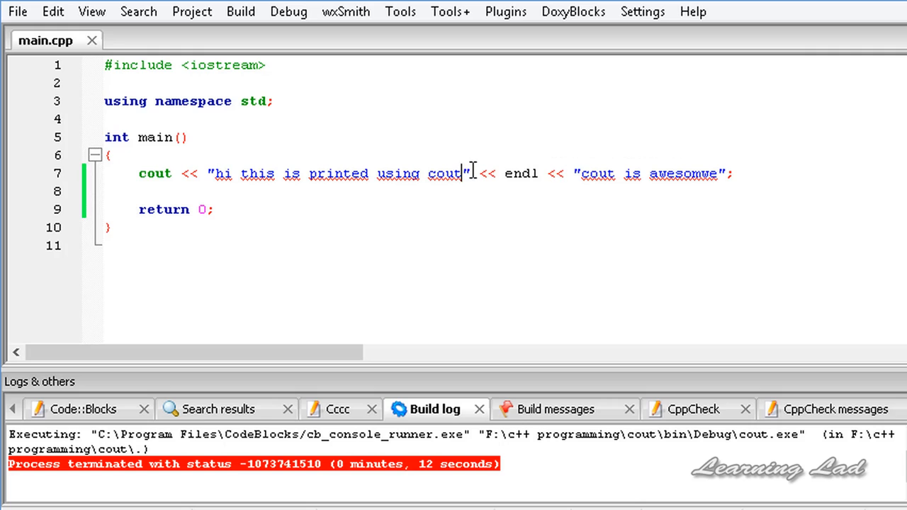
drag(468, 174, 207, 174)
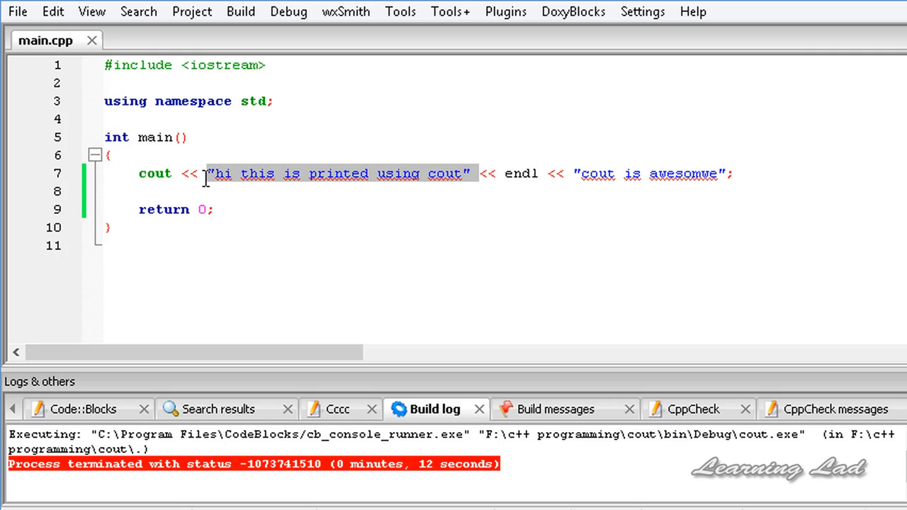
click(447, 112)
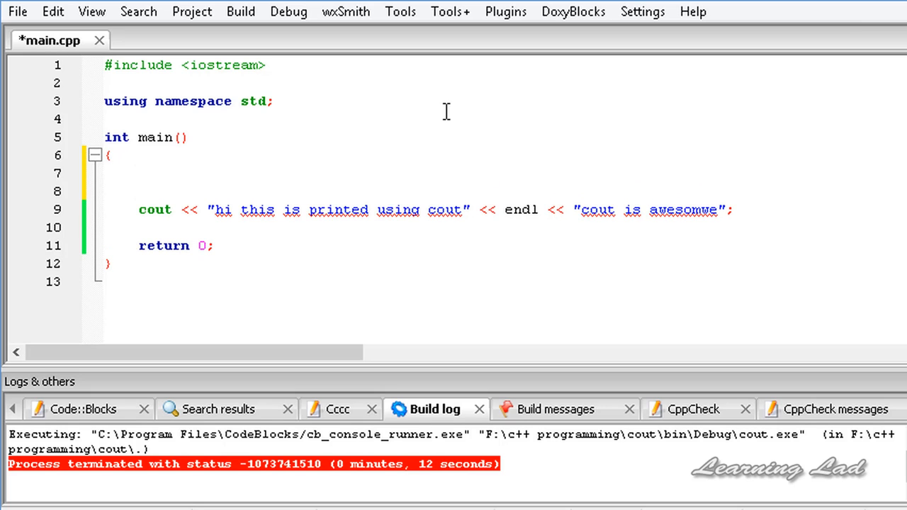
Step: Type 'int age = 23;' and 'float avg = 32.53;' at the top of main
text(int)
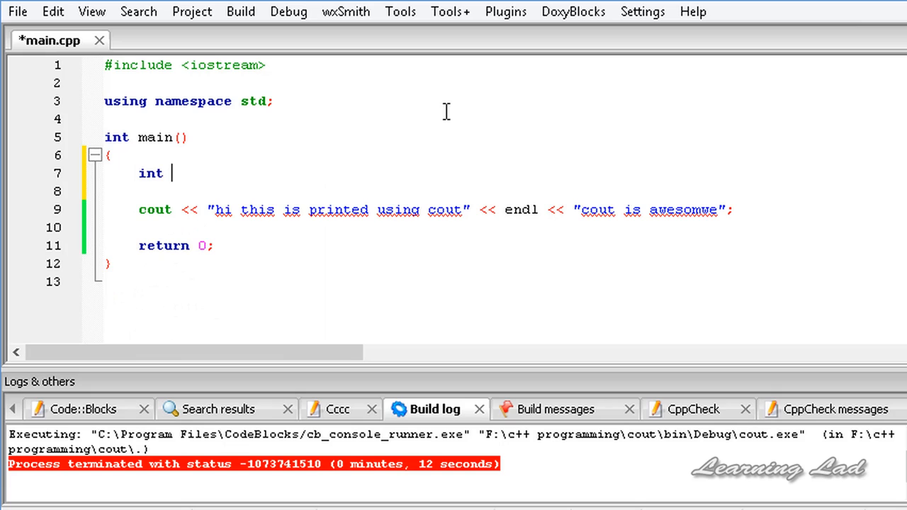
text(age)
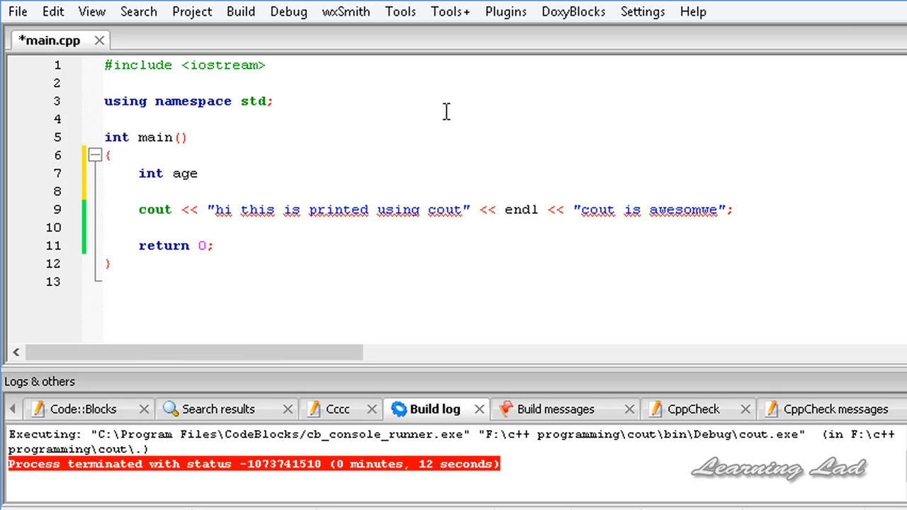
text(= 23;)
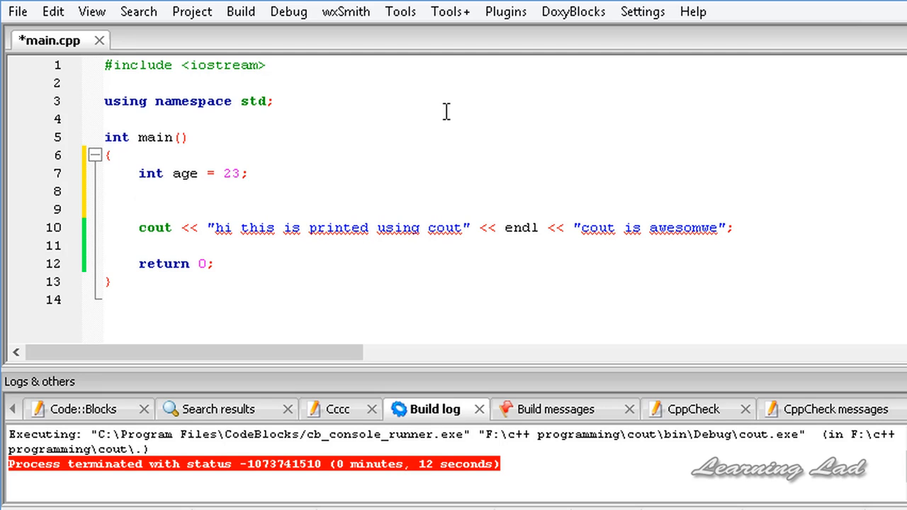
text(float avg = 3)
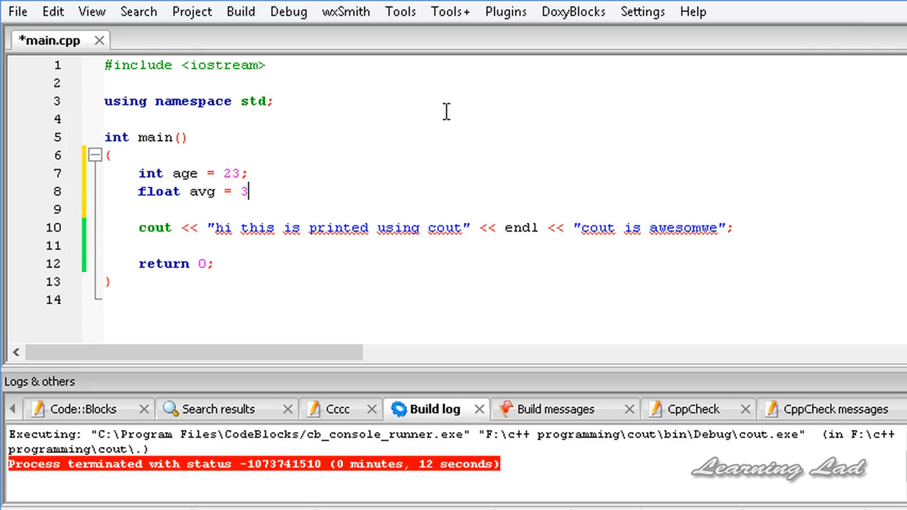
text(2.53)
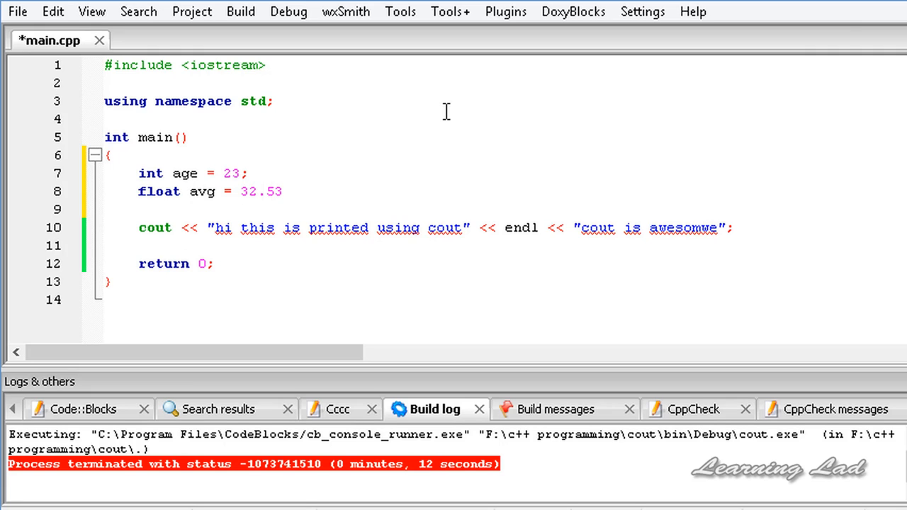
text(;)
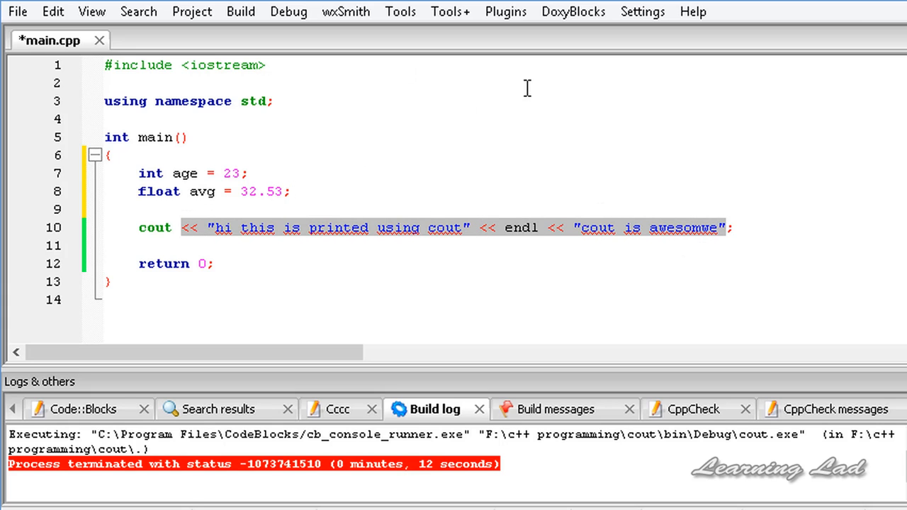
Step: Replace the cout arguments with << "hi anil " << age << endl << avg
key(Delete)
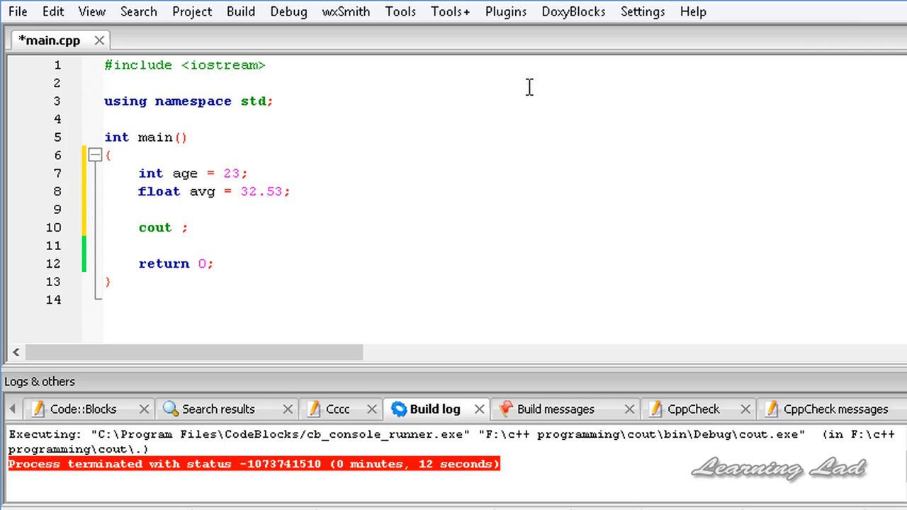
text(<<)
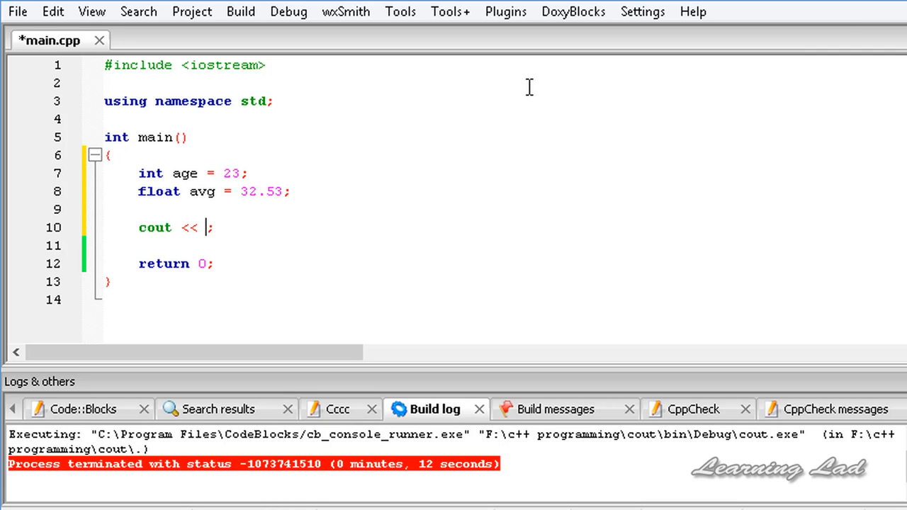
text("")
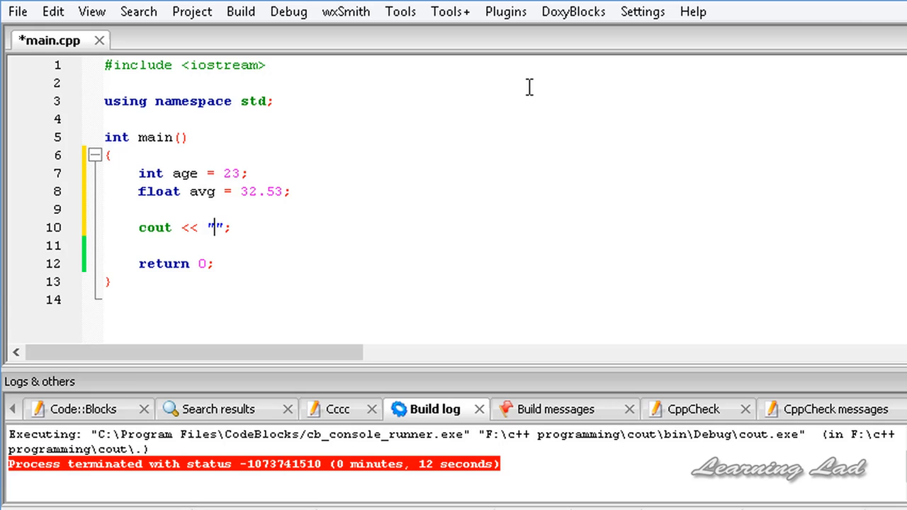
text(hi ani)
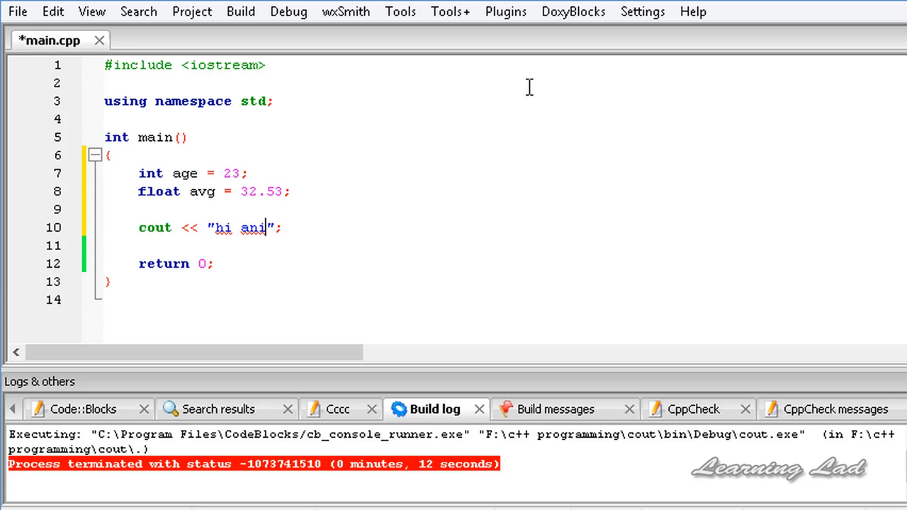
text(l)
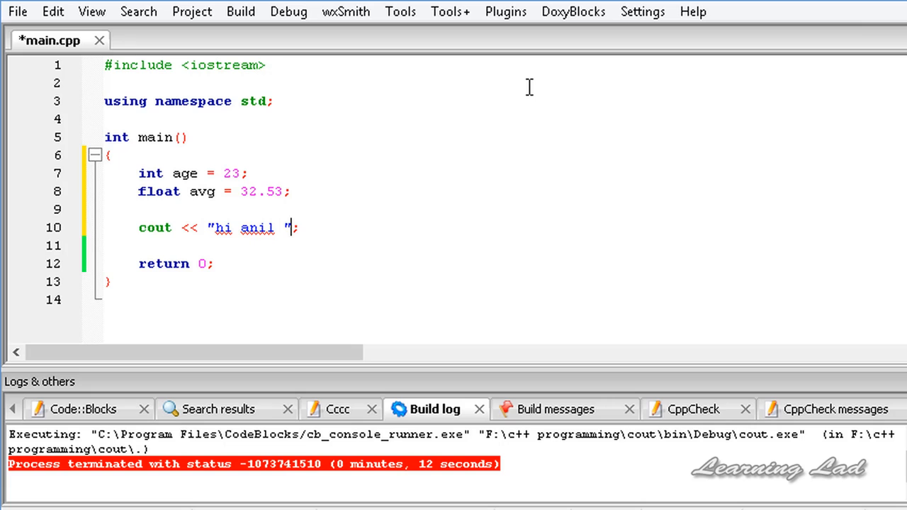
text(<<)
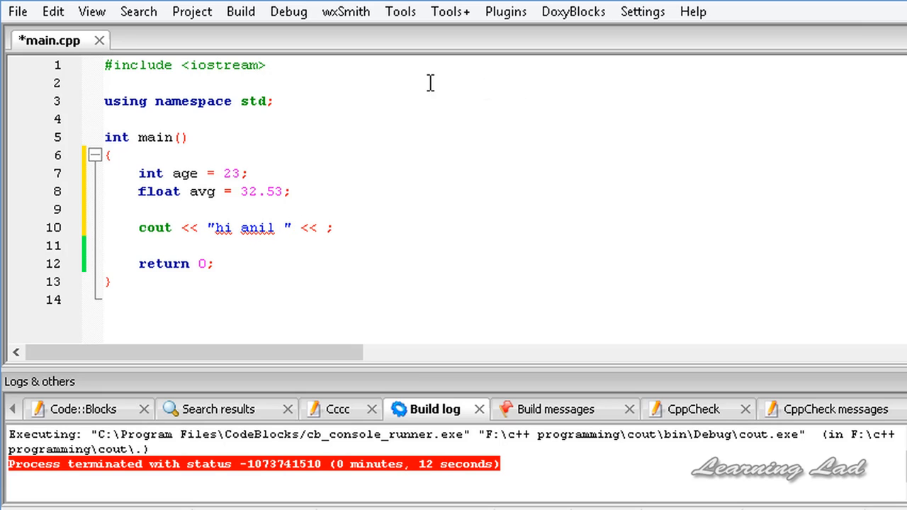
mouse_move(326, 228)
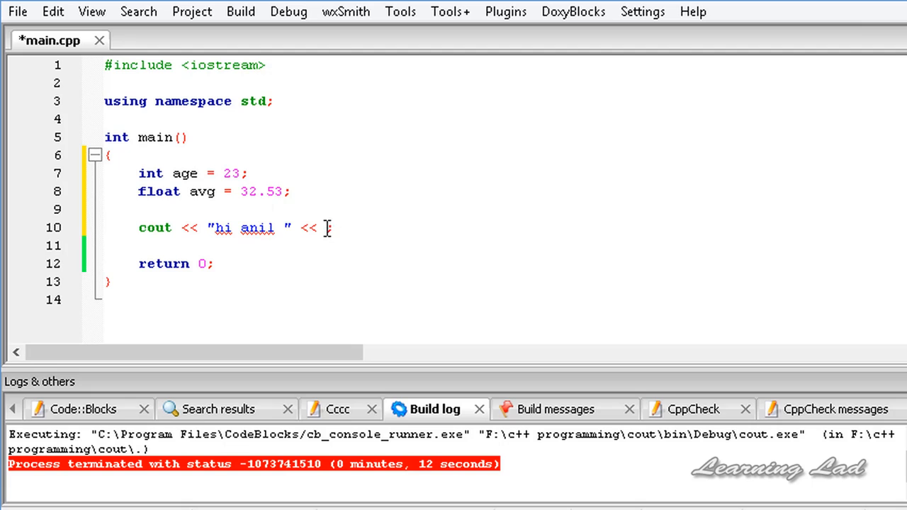
text(age)
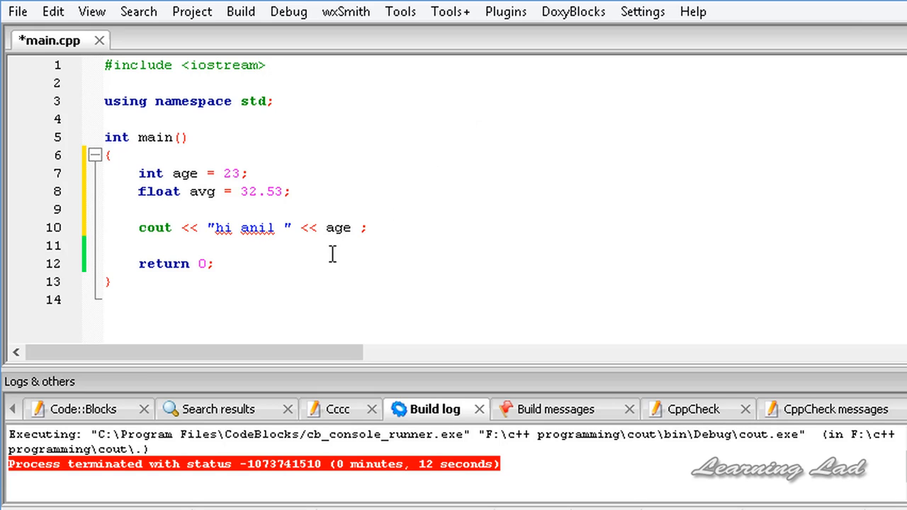
mouse_move(324, 205)
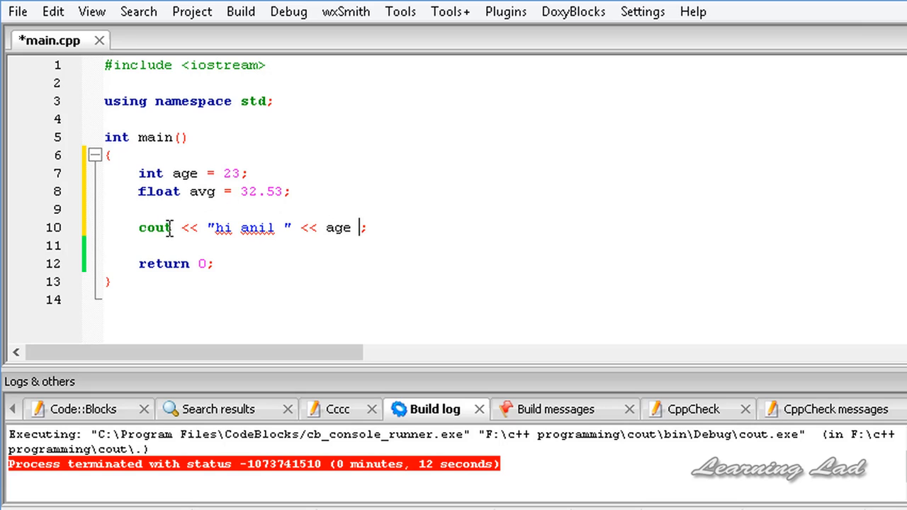
mouse_move(417, 180)
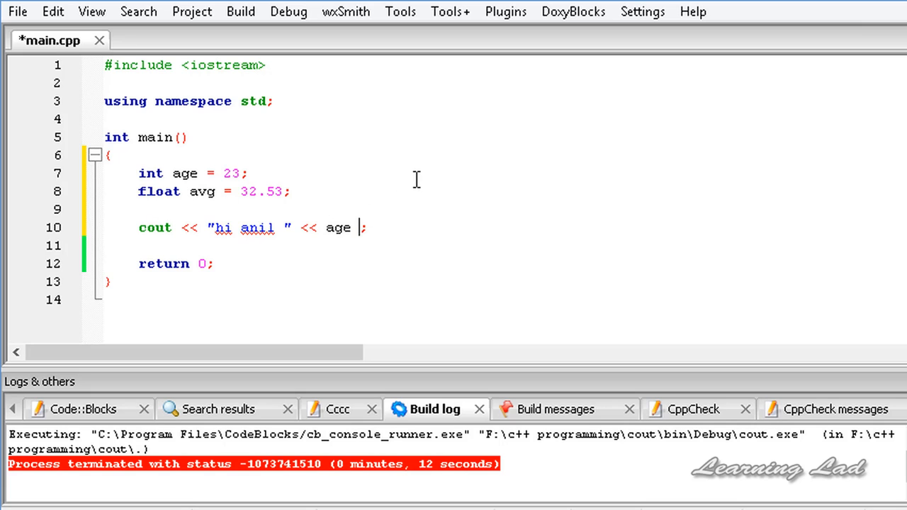
text(<<)
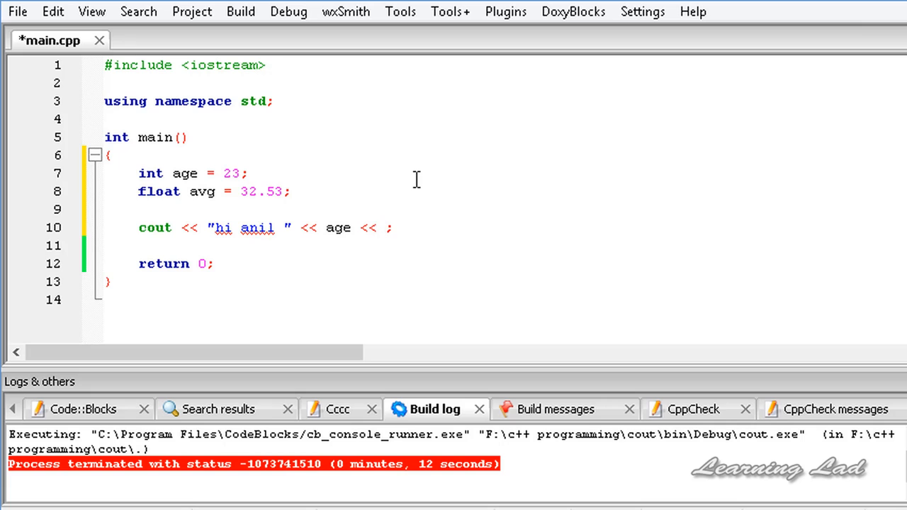
text(endl <<)
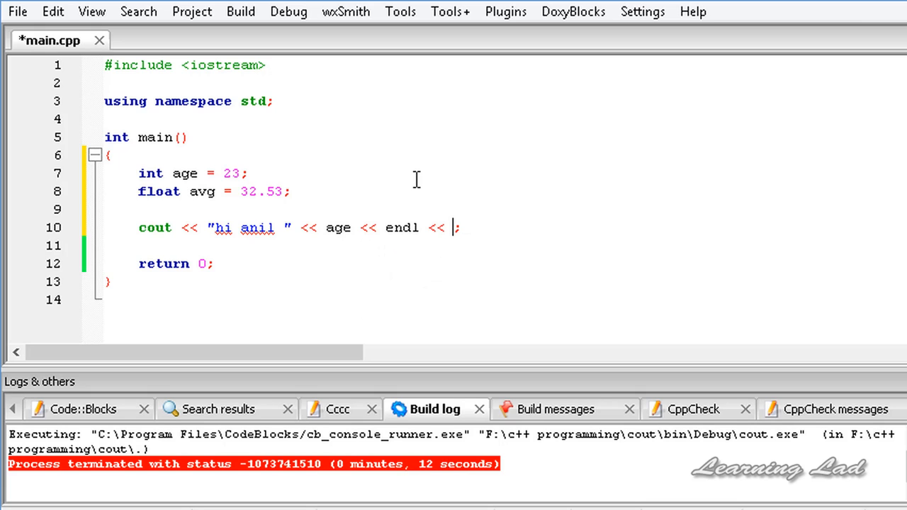
text(avg)
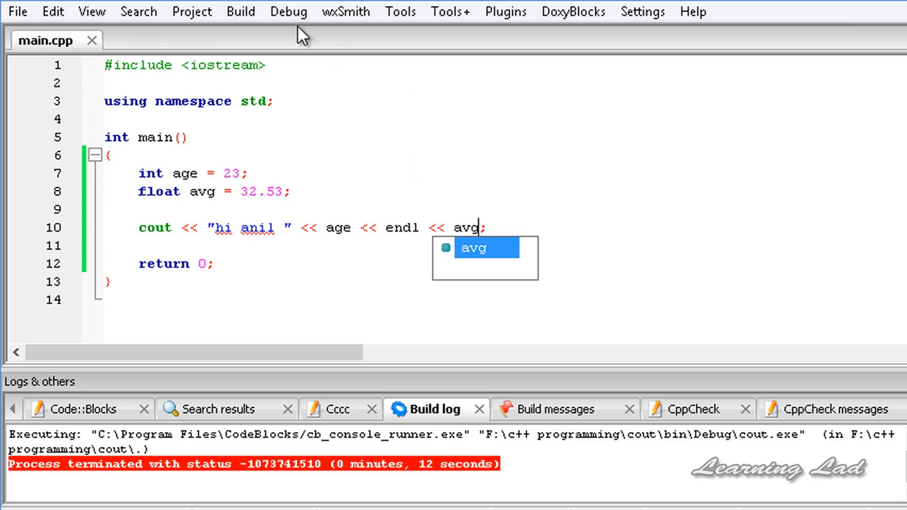
Step: Run Build and run (F9) from the Build menu
click(240, 12)
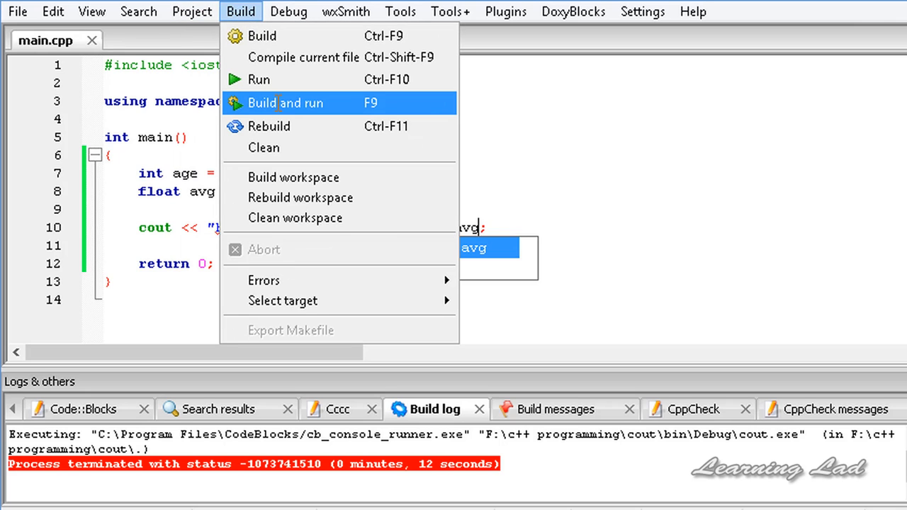
click(285, 103)
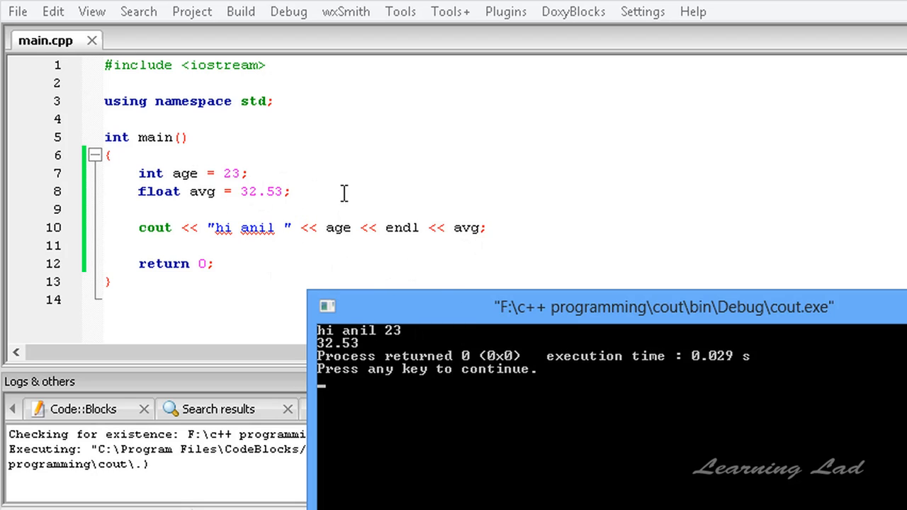
mouse_move(446, 228)
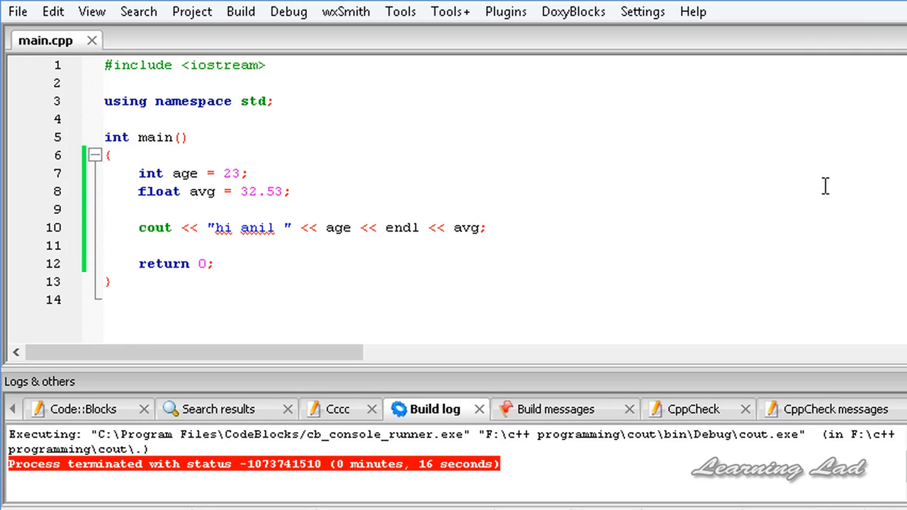
click(480, 227)
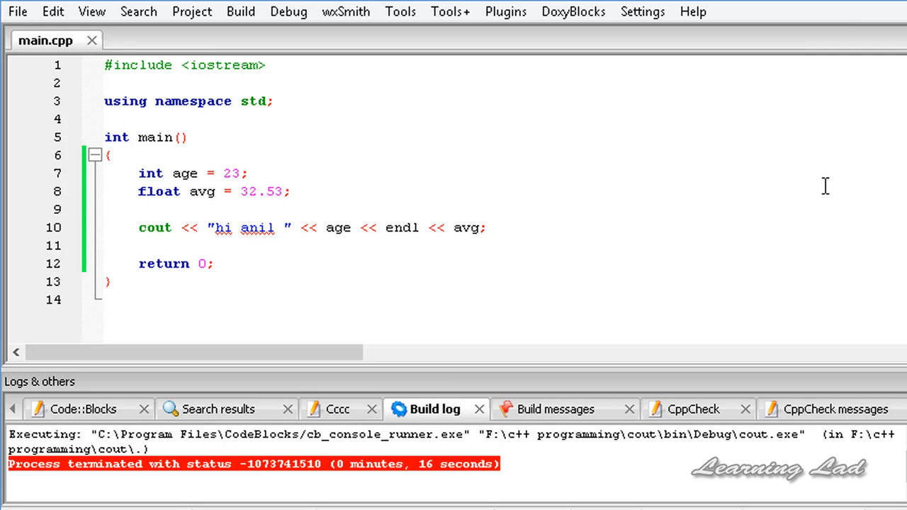
click(478, 228)
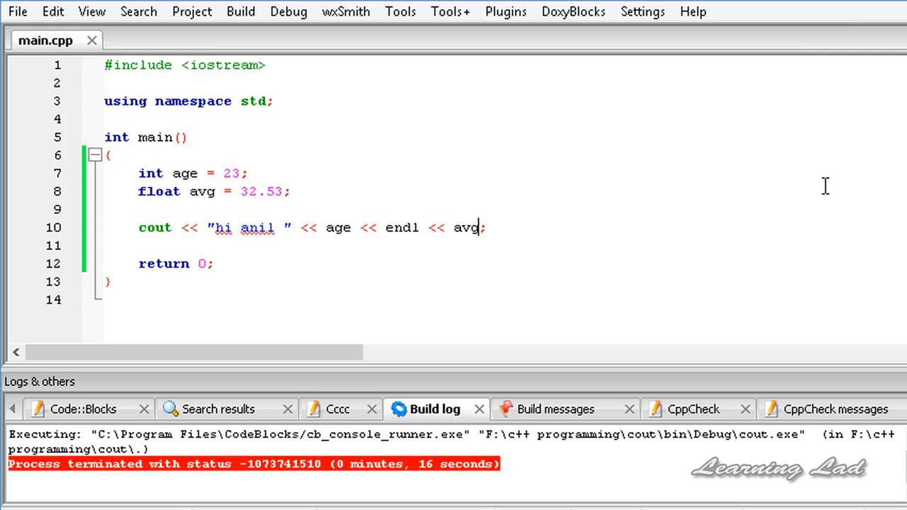